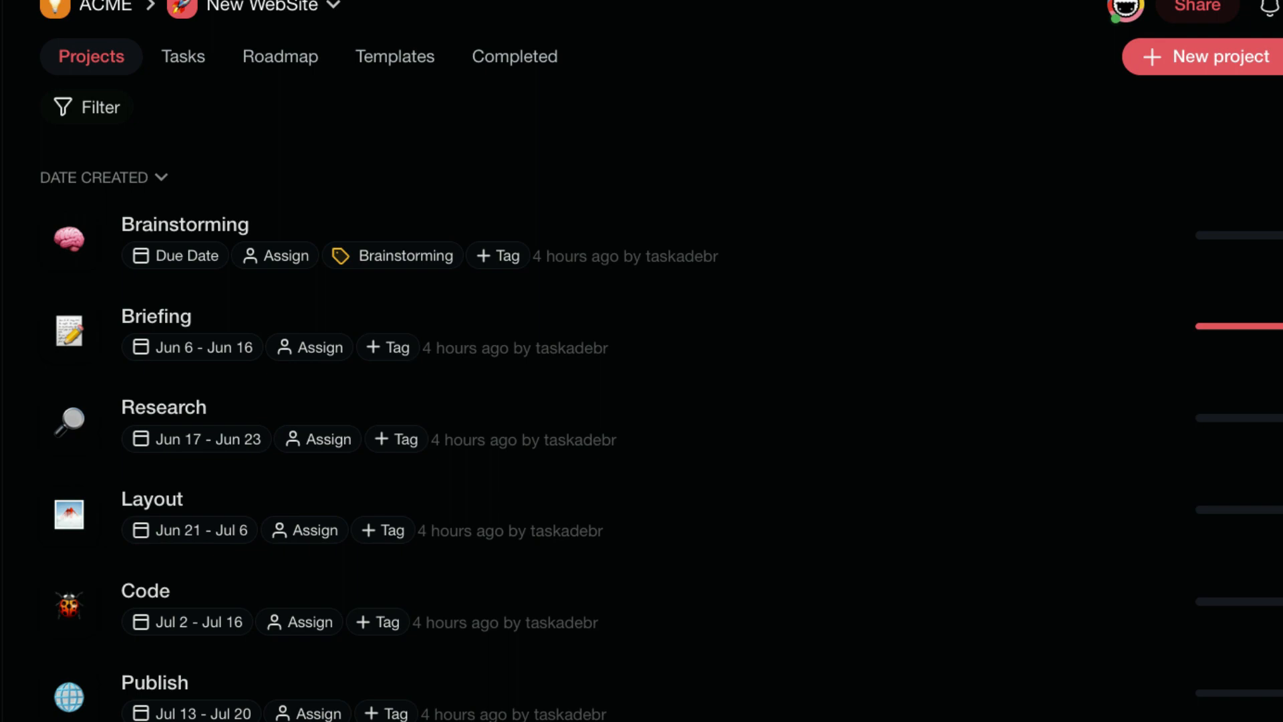
- Bring up the ACME workspace's Marketing folder with its five projects listed
{"action": "scroll", "scroll_direction": "down", "scroll_amount": 3}
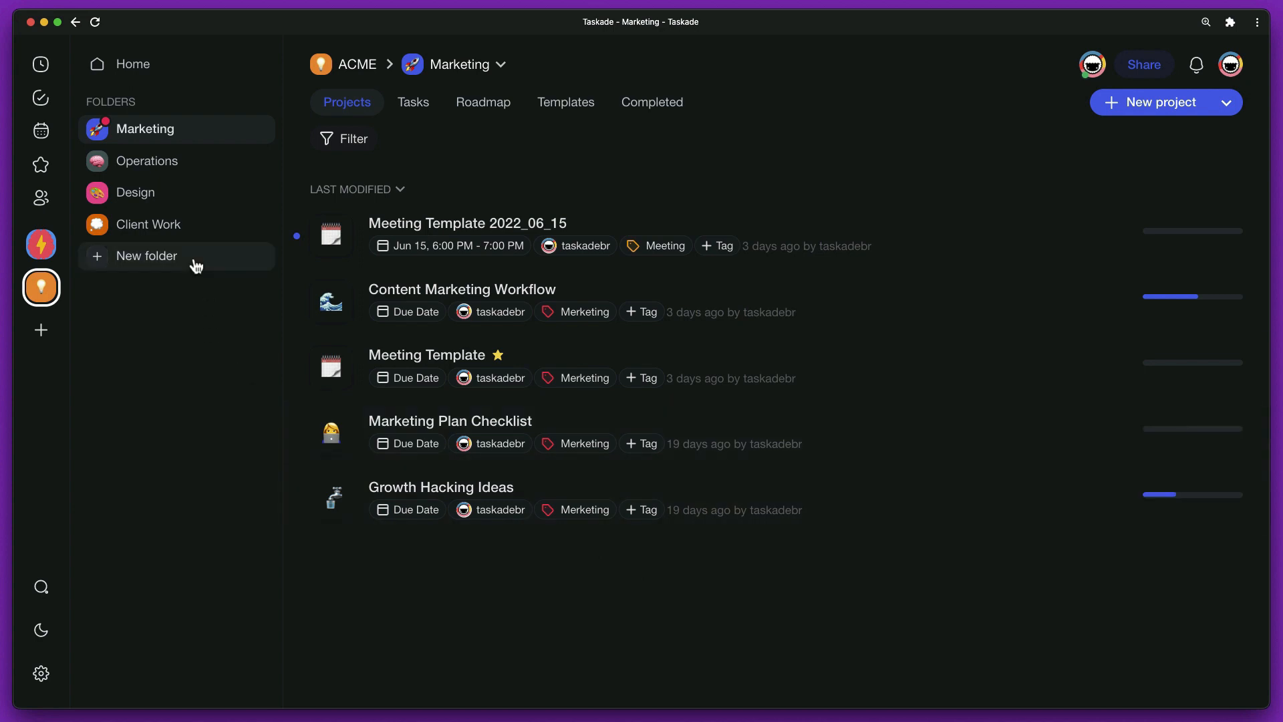
{"action": "mouse_move", "coordinate": [190, 262]}
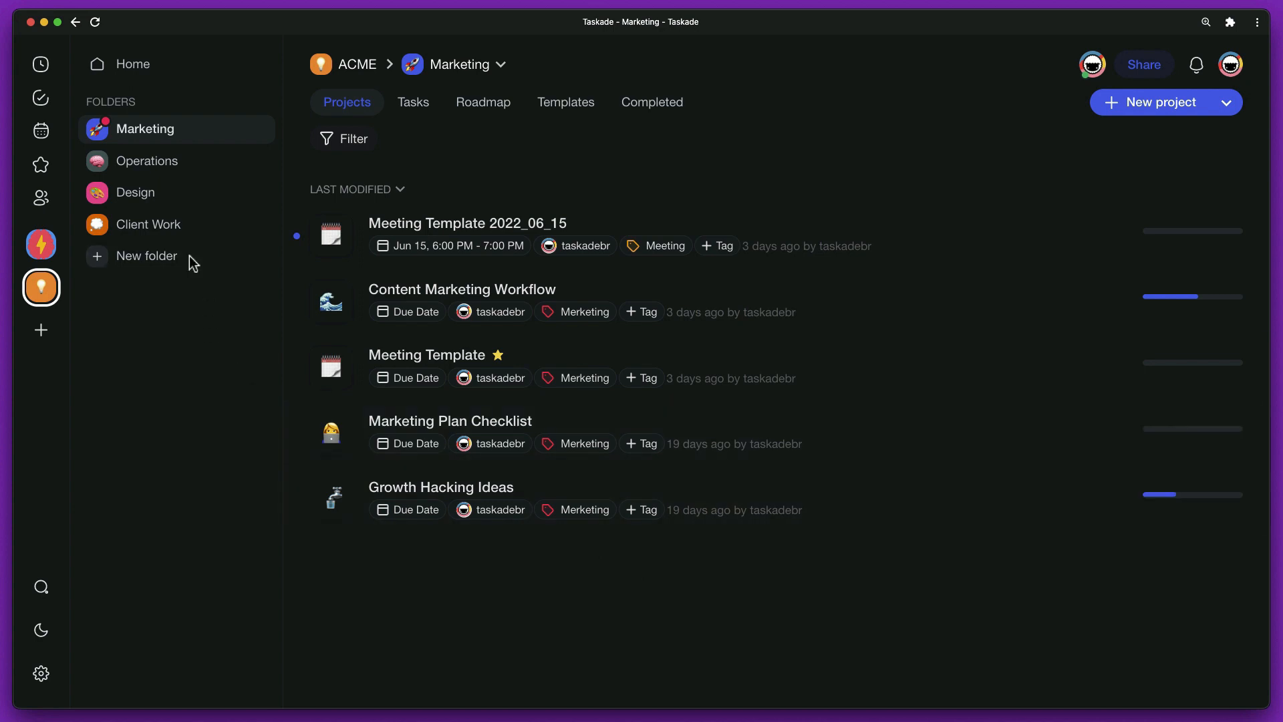
- Create the New WebSite folder with rocket icon and custom colour #ff6673, dismissing the invite dialog
{"action": "left_click", "coordinate": [146, 255]}
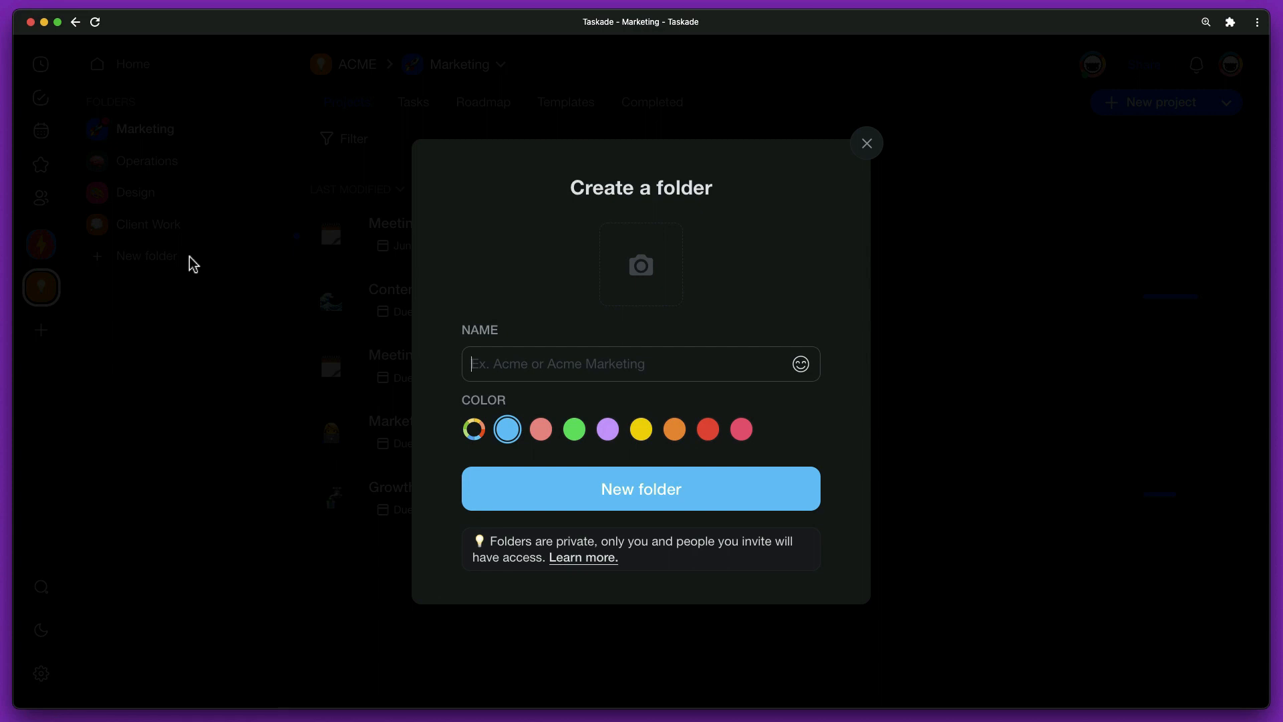
{"action": "left_click", "coordinate": [473, 428]}
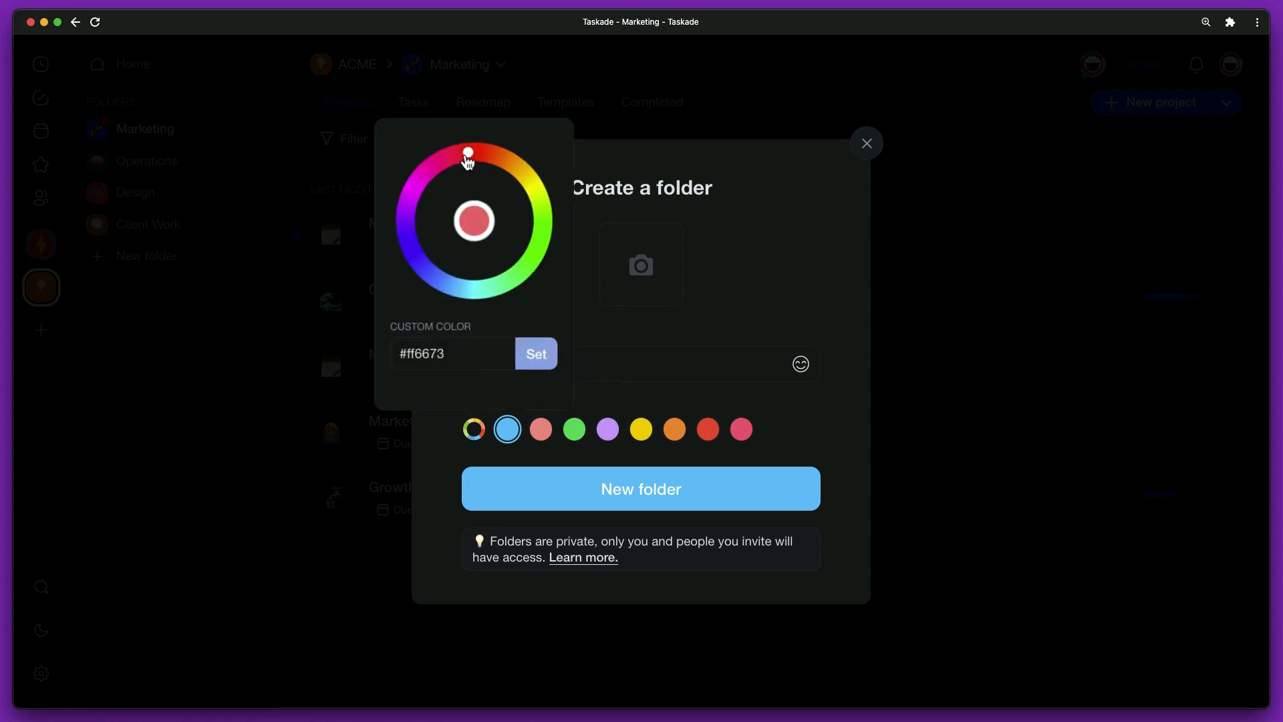
{"action": "left_click", "coordinate": [640, 490]}
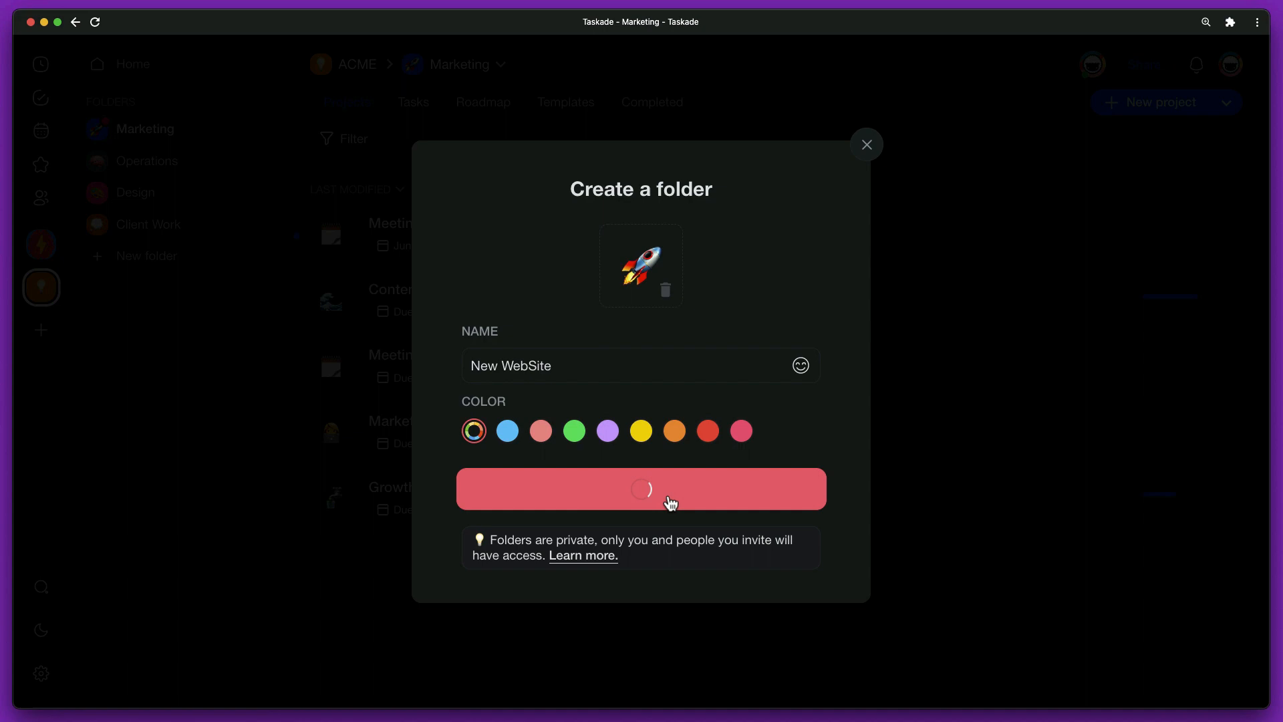
{"action": "left_click", "coordinate": [641, 490]}
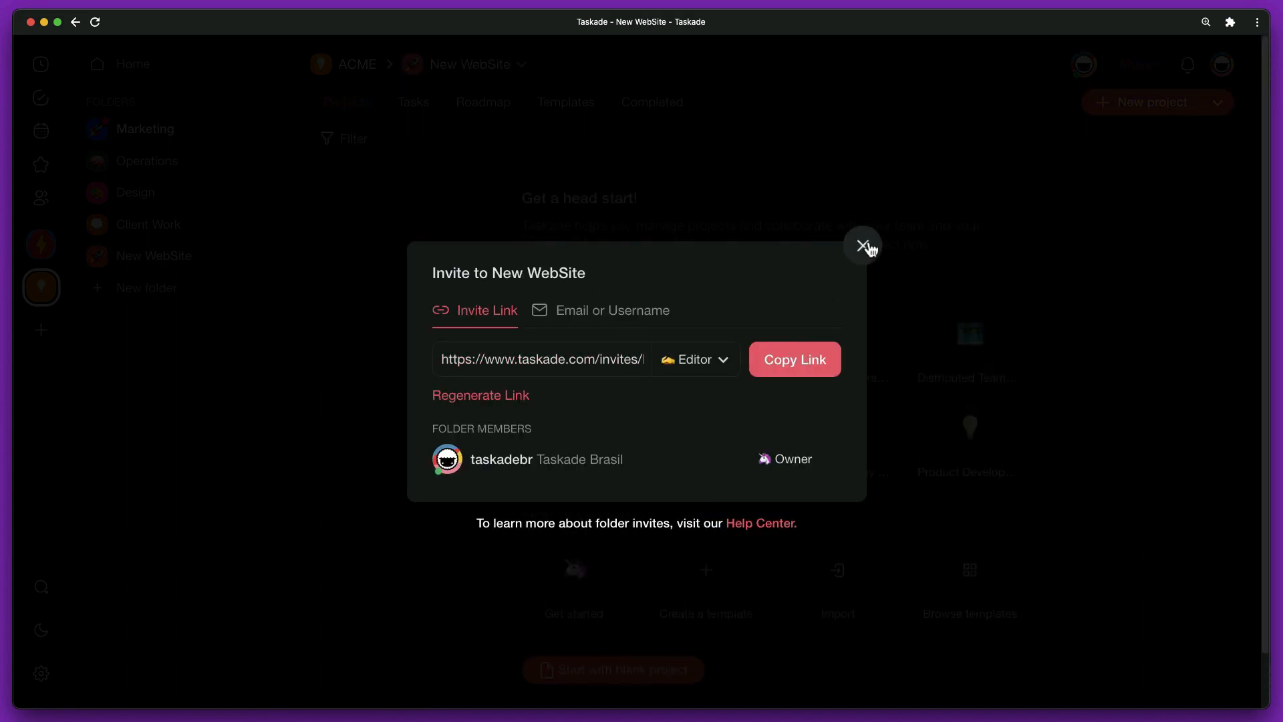
{"action": "left_click", "coordinate": [865, 246]}
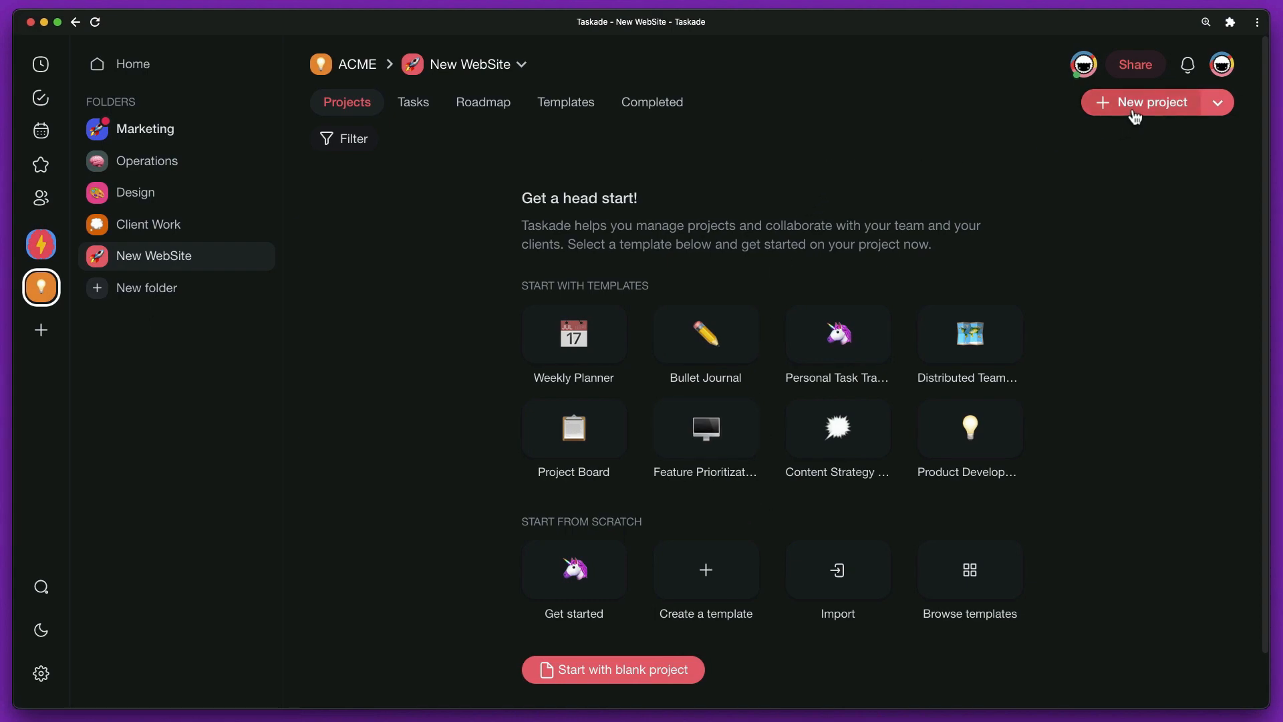
- Start a blank project in the folder named Brainstorming with the brain icon
{"action": "left_click", "coordinate": [1147, 102]}
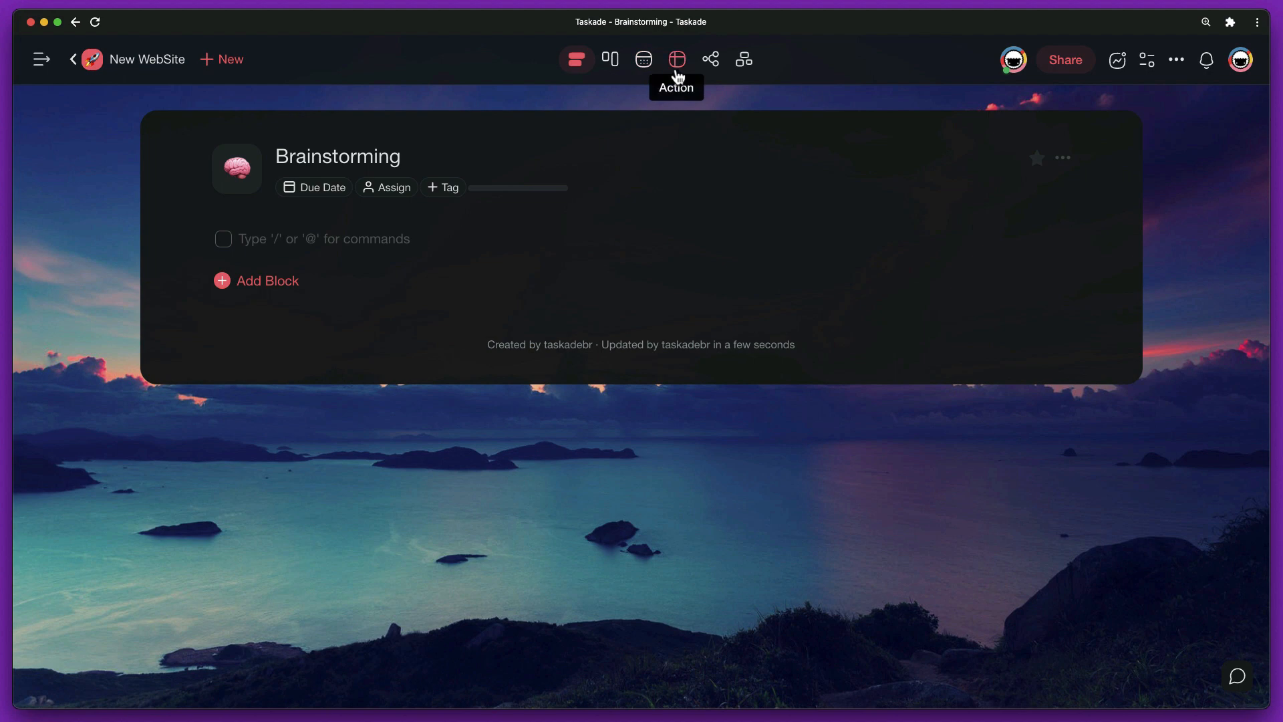
{"action": "left_click", "coordinate": [677, 59]}
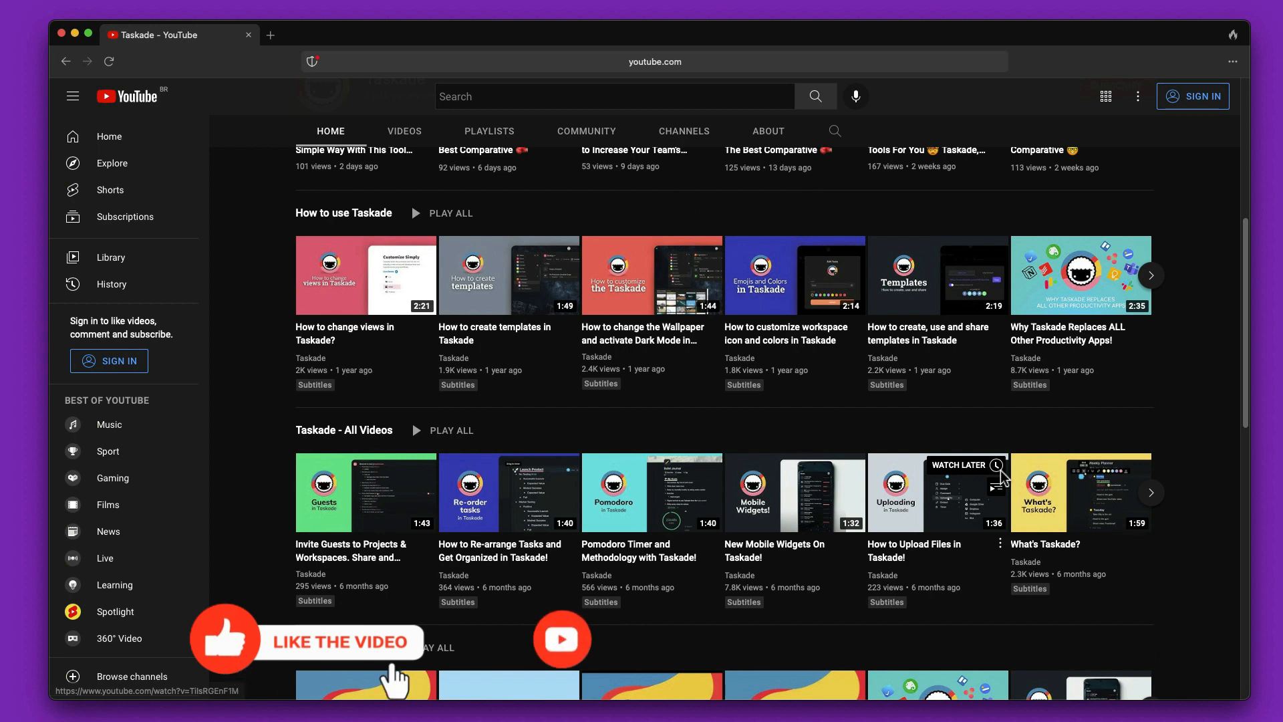
{"action": "scroll", "scroll_direction": "down", "scroll_amount": 3}
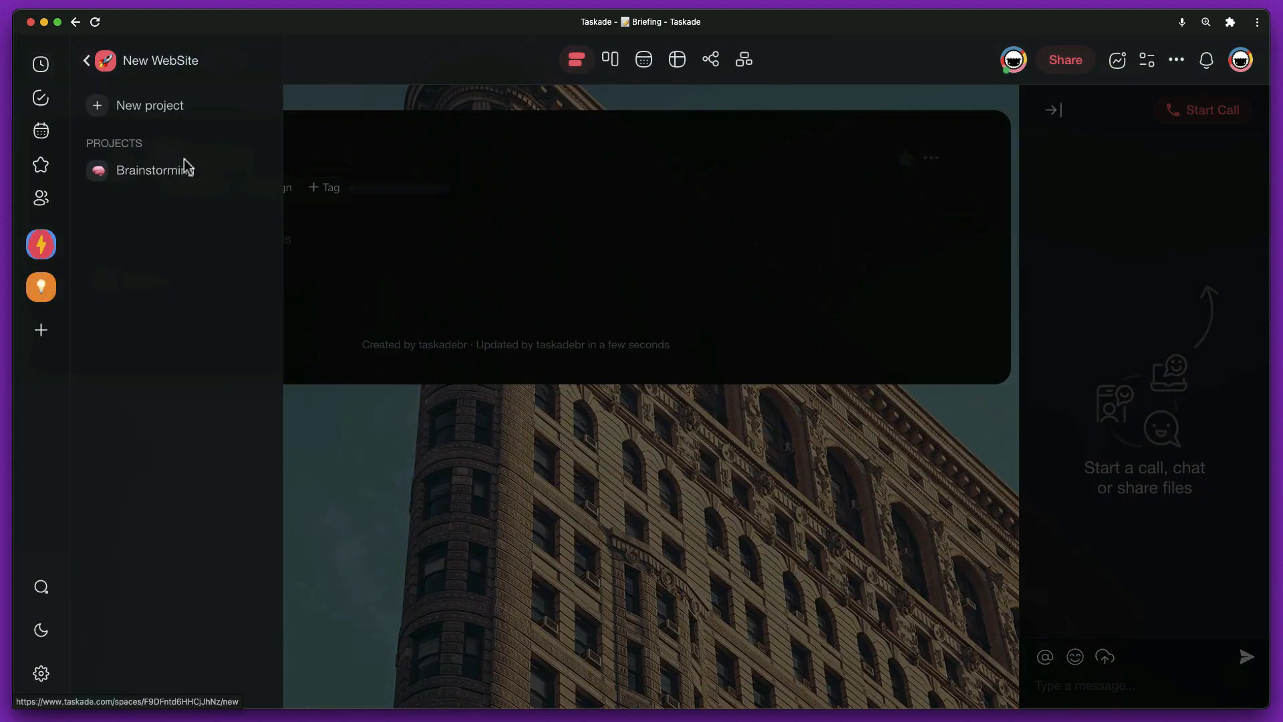
- Create the Briefing and Research projects from the folder sidebar
{"action": "left_click", "coordinate": [155, 170]}
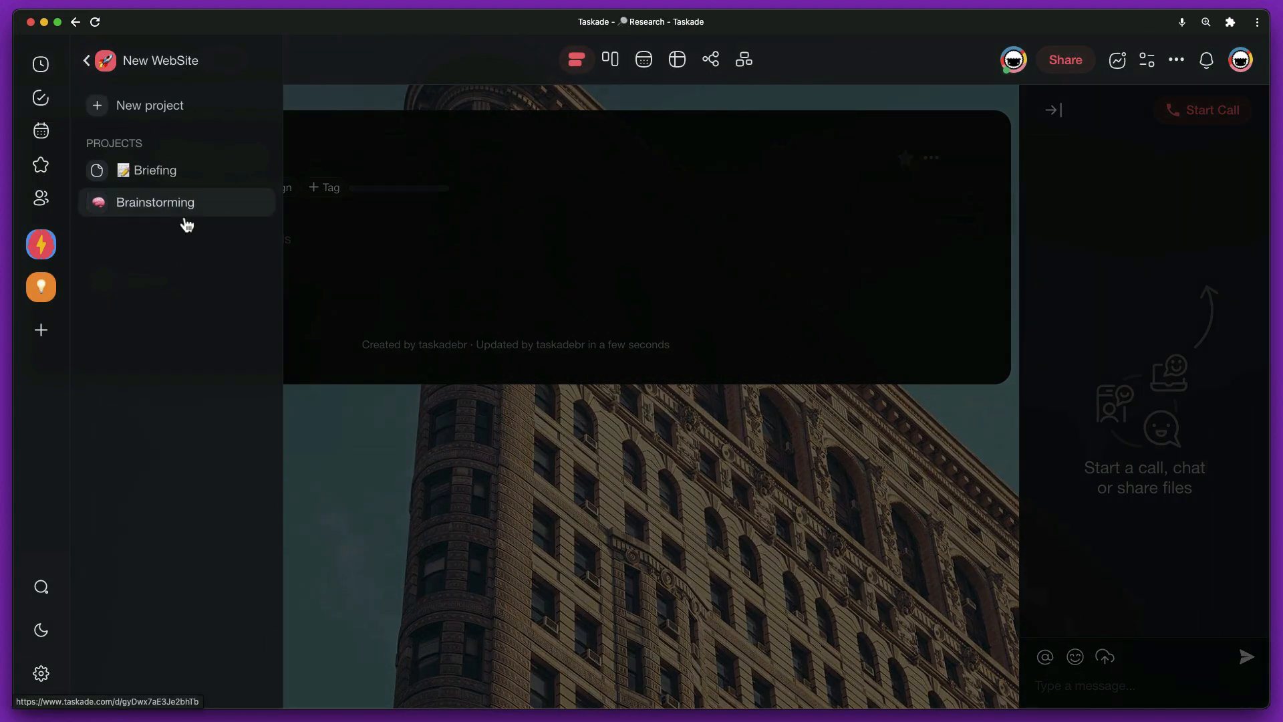
{"action": "left_click", "coordinate": [154, 170]}
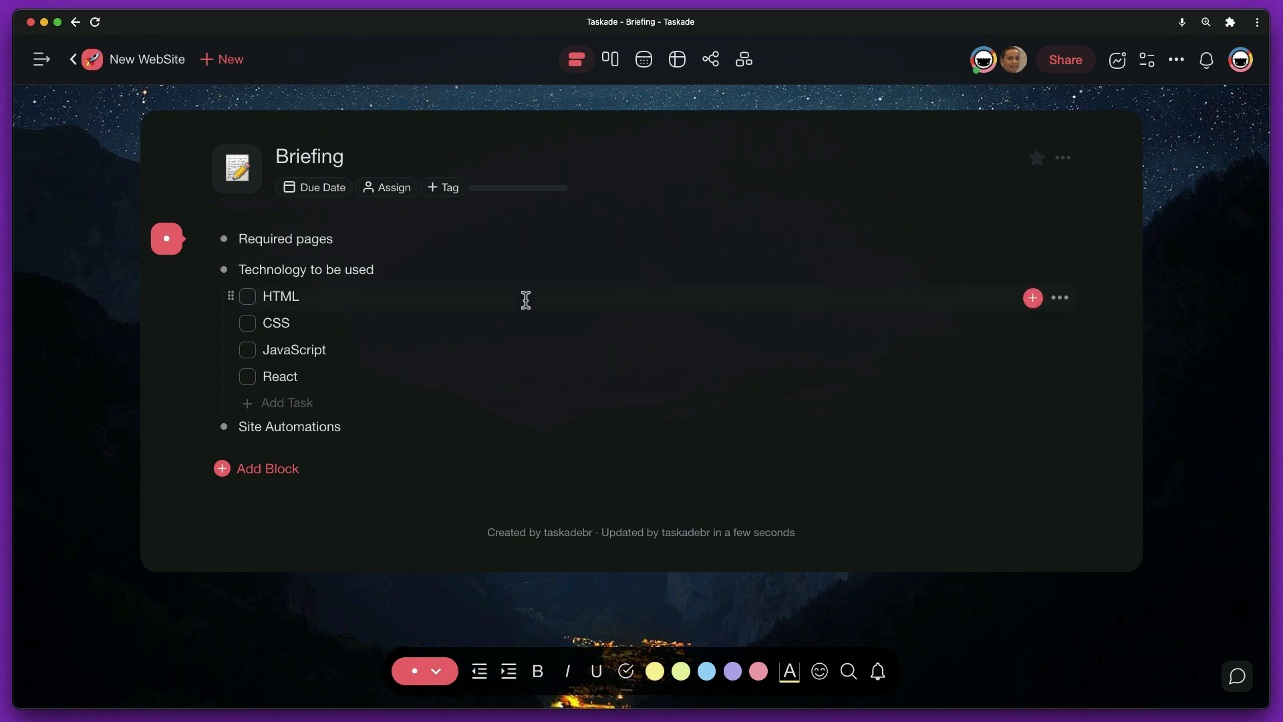
{"action": "mouse_move", "coordinate": [609, 59]}
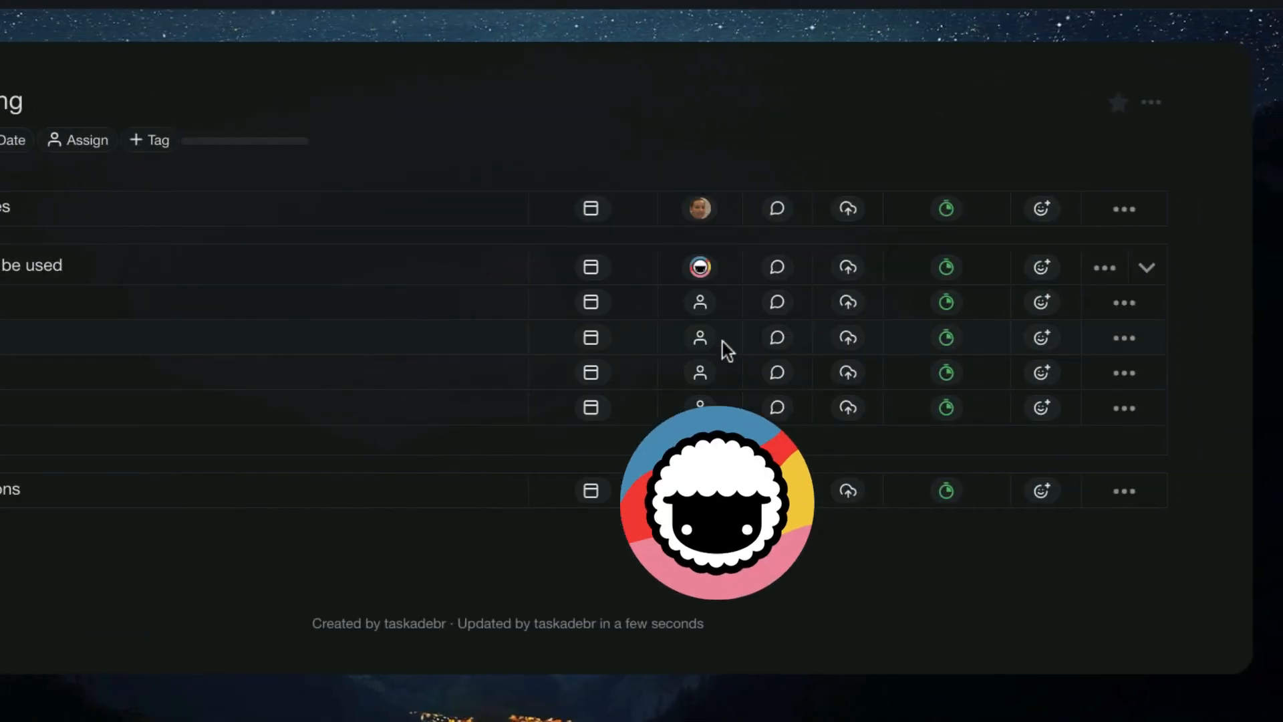
- Assign a person to one of Briefing's technology tasks in table view
{"action": "left_click", "coordinate": [699, 337]}
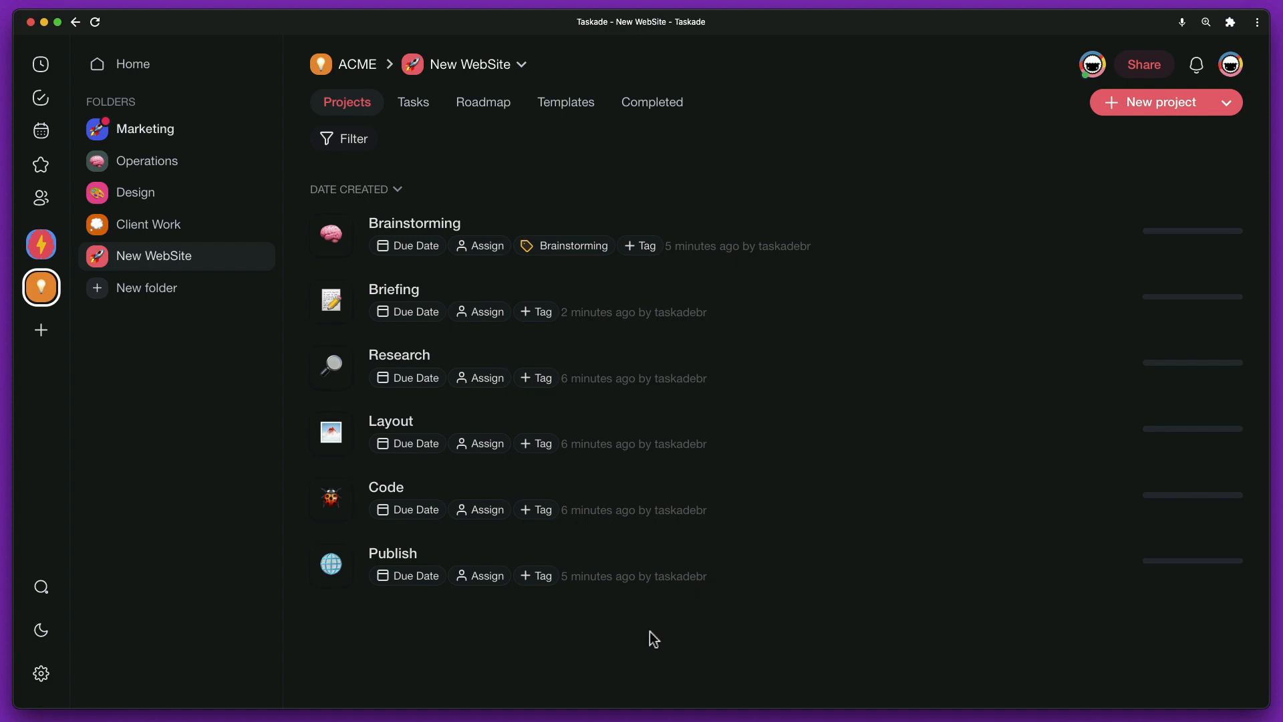
- Open the Code project to date it Sep 1–Sep 30 and add Index, Features, Conctacts, About
{"action": "left_click", "coordinate": [406, 311]}
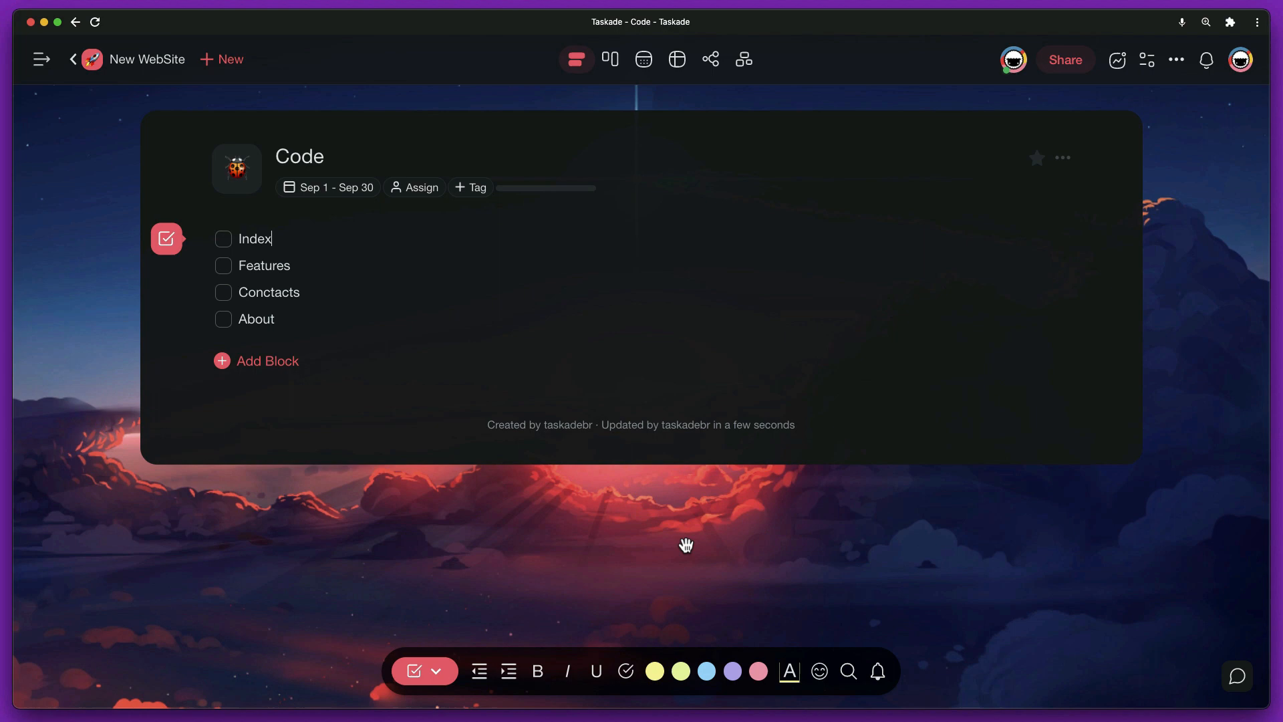
{"action": "mouse_move", "coordinate": [666, 548]}
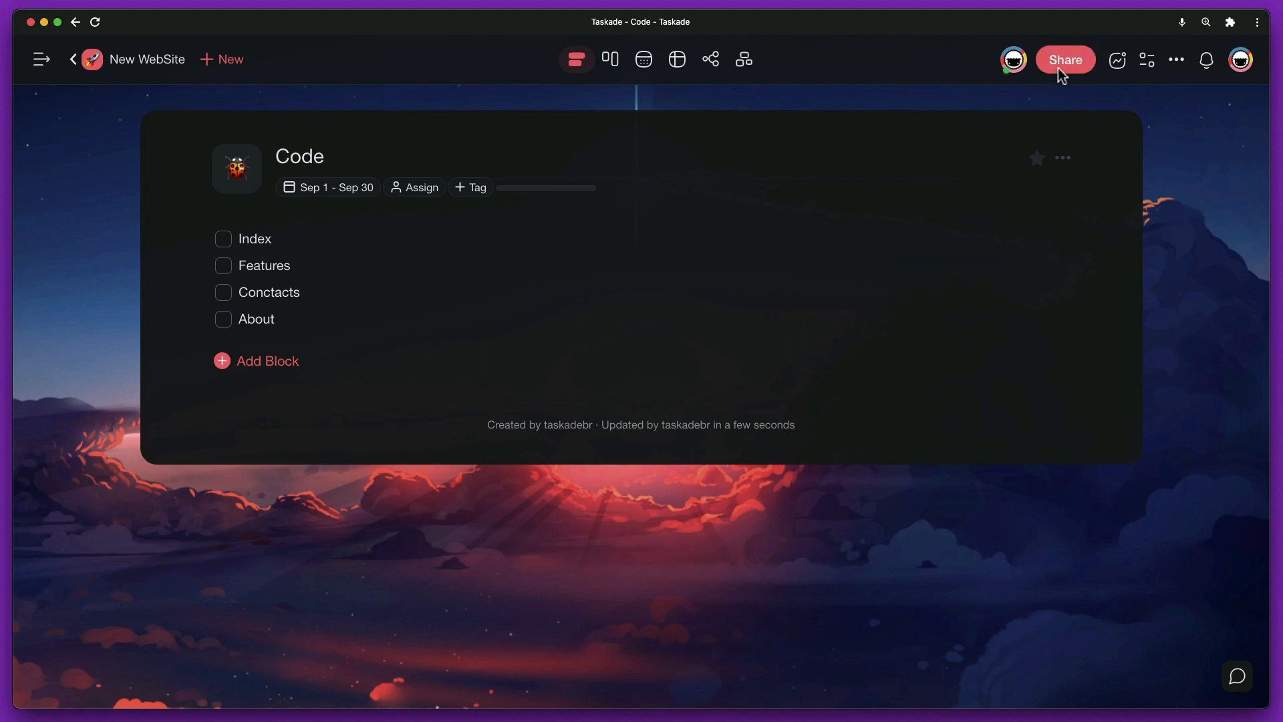
- Invite a collaborator by username as editor to the Code project via Share
{"action": "left_click", "coordinate": [1064, 59]}
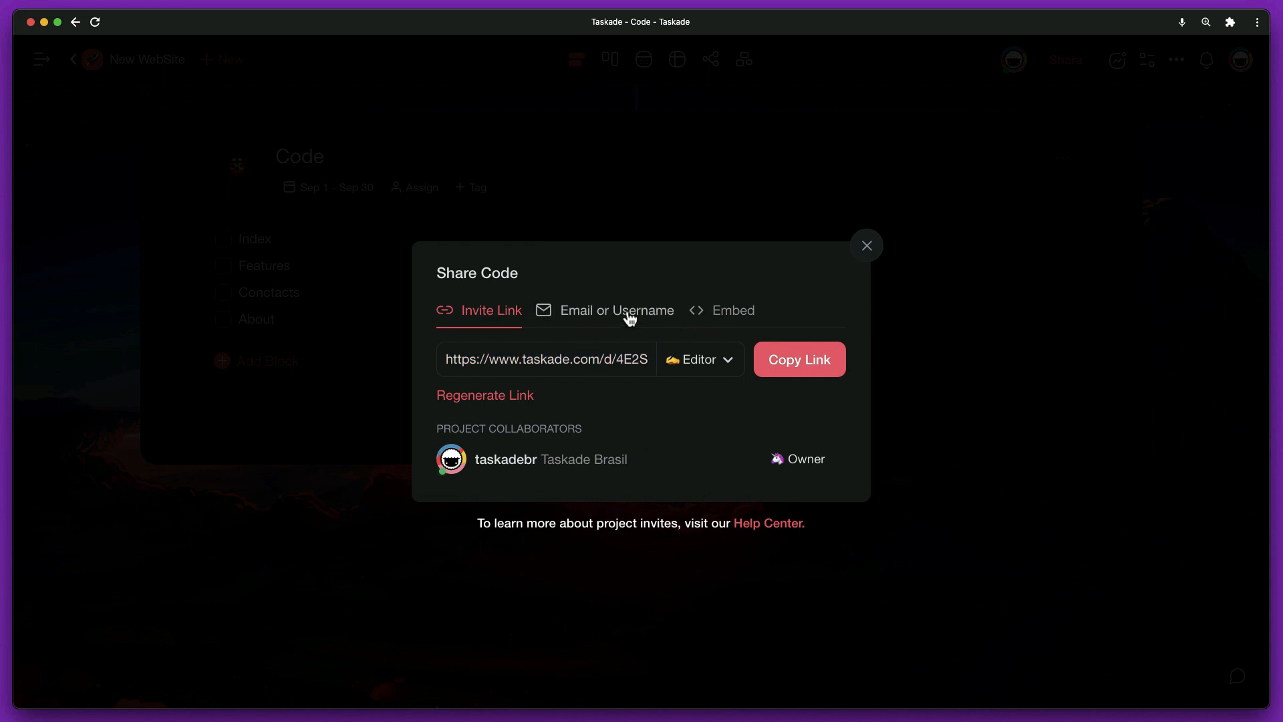
{"action": "left_click", "coordinate": [616, 311]}
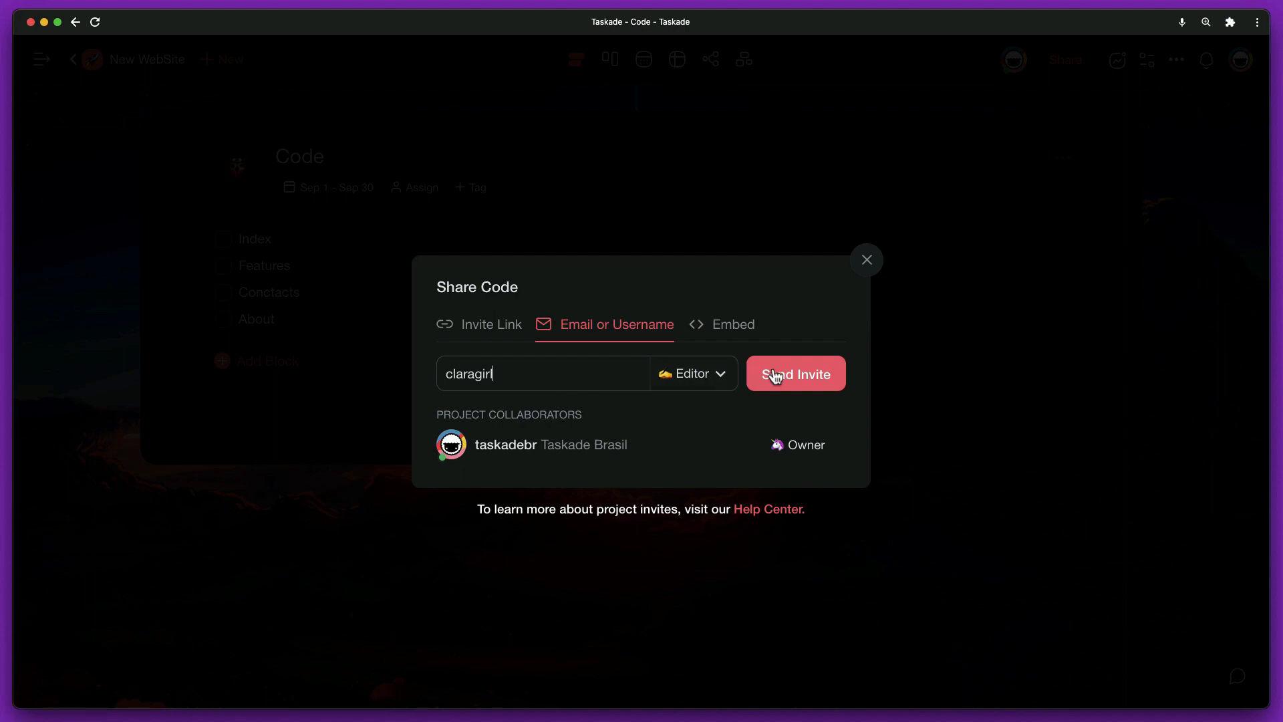
{"action": "left_click", "coordinate": [794, 373]}
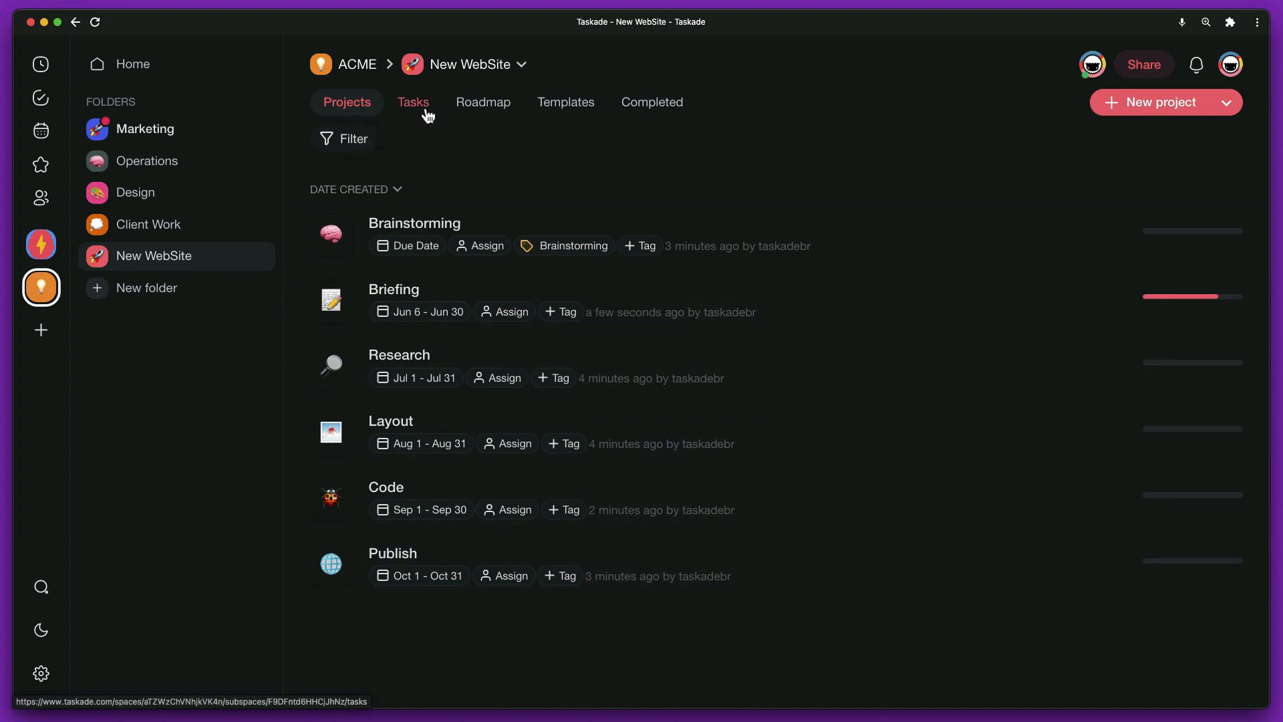
- Show the folder's Roadmap timeline zoomed out to the June–July 2022 project bars
{"action": "left_click", "coordinate": [483, 103]}
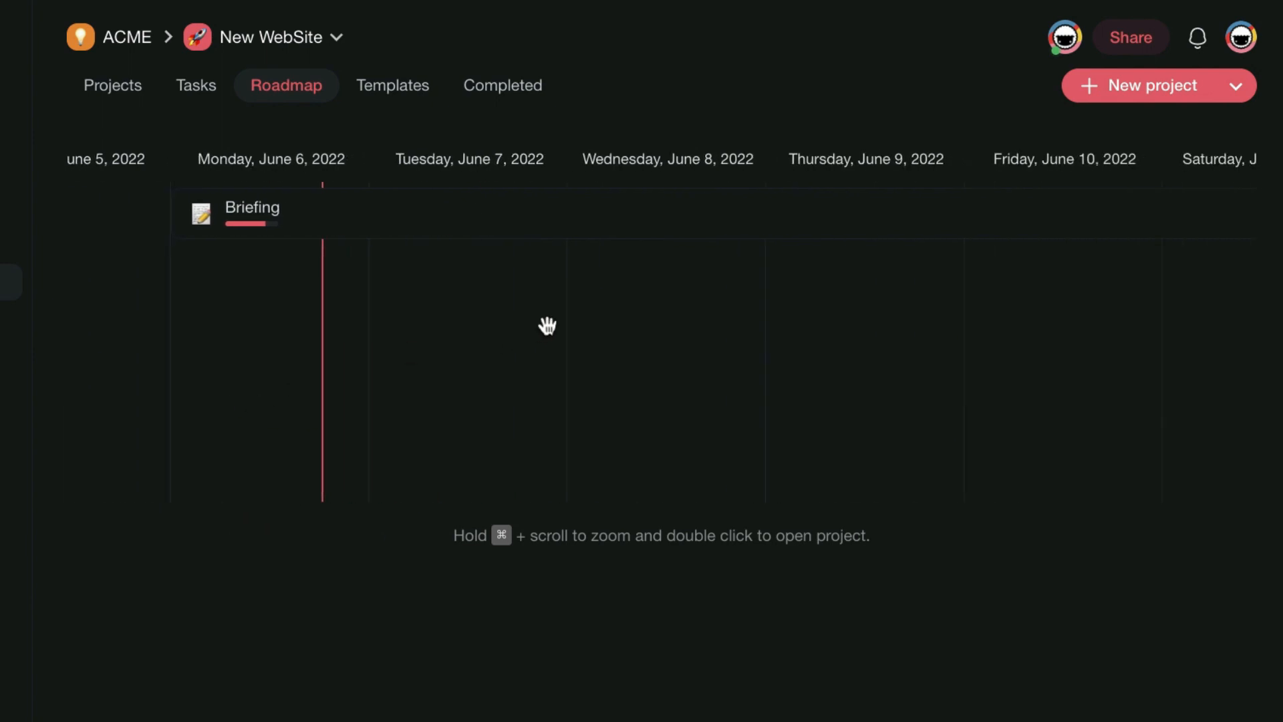
{"action": "scroll", "scroll_direction": "down", "scroll_amount": 3}
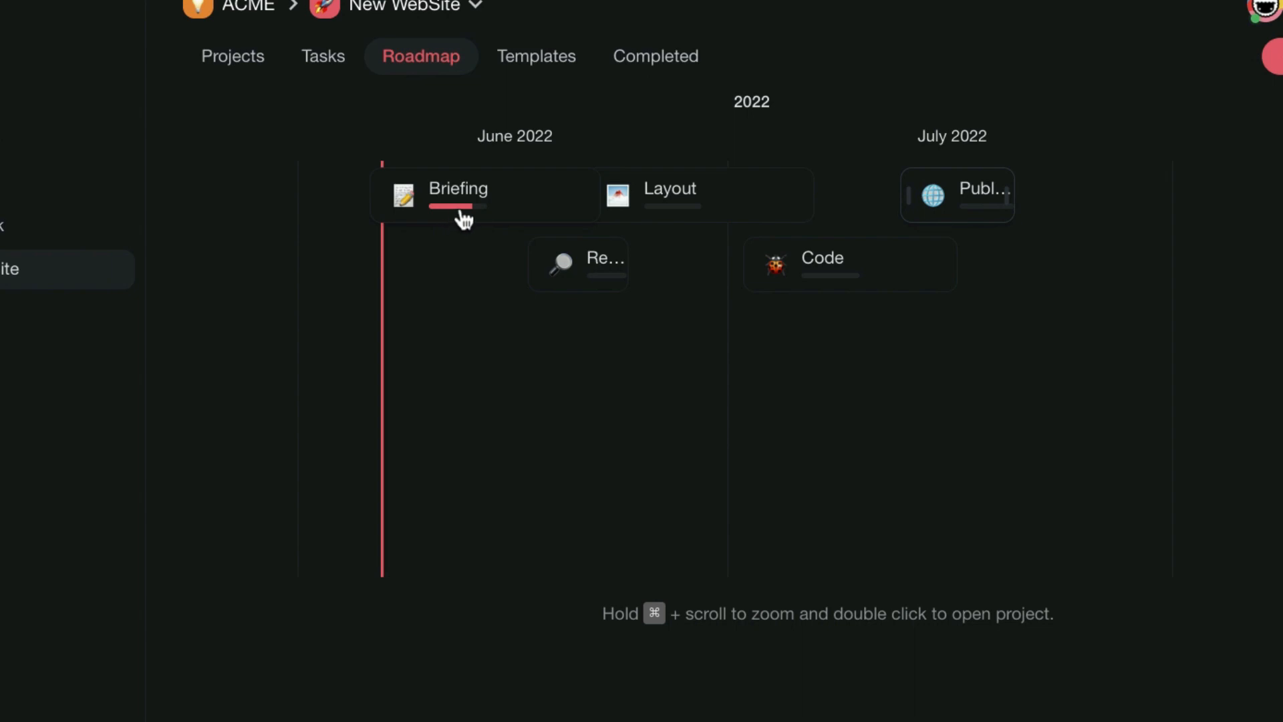
{"action": "mouse_move", "coordinate": [464, 215]}
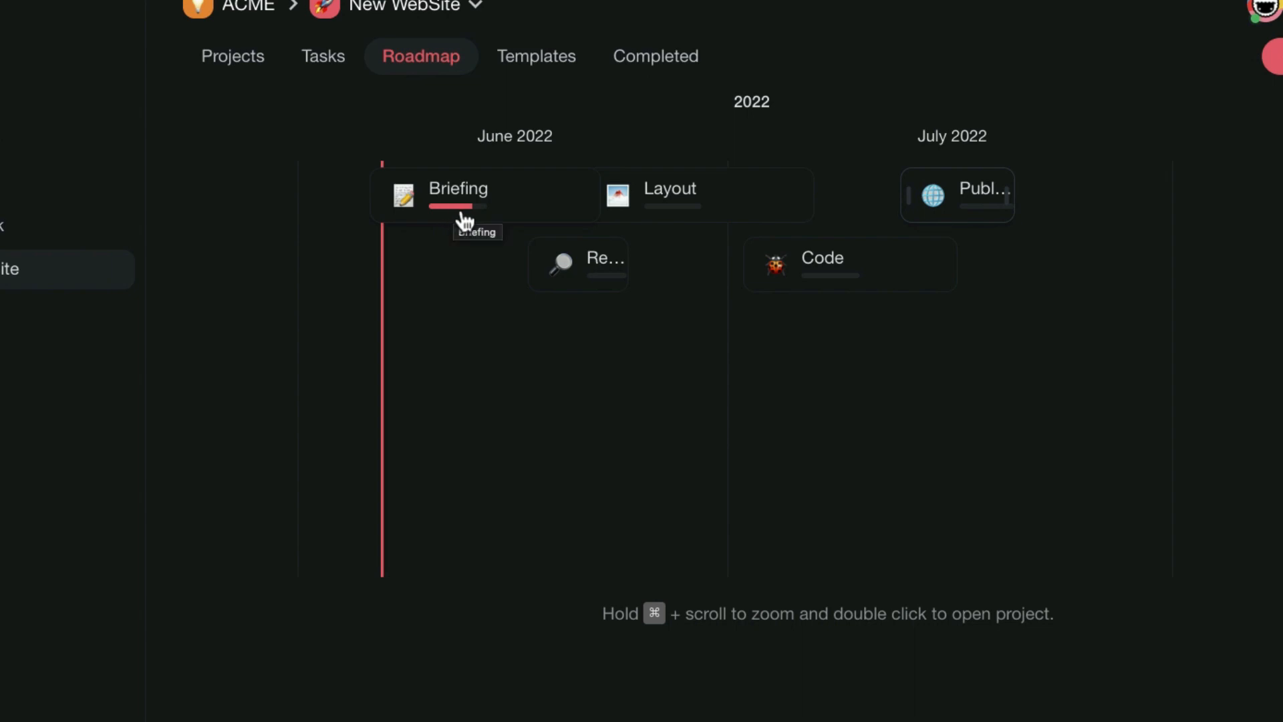